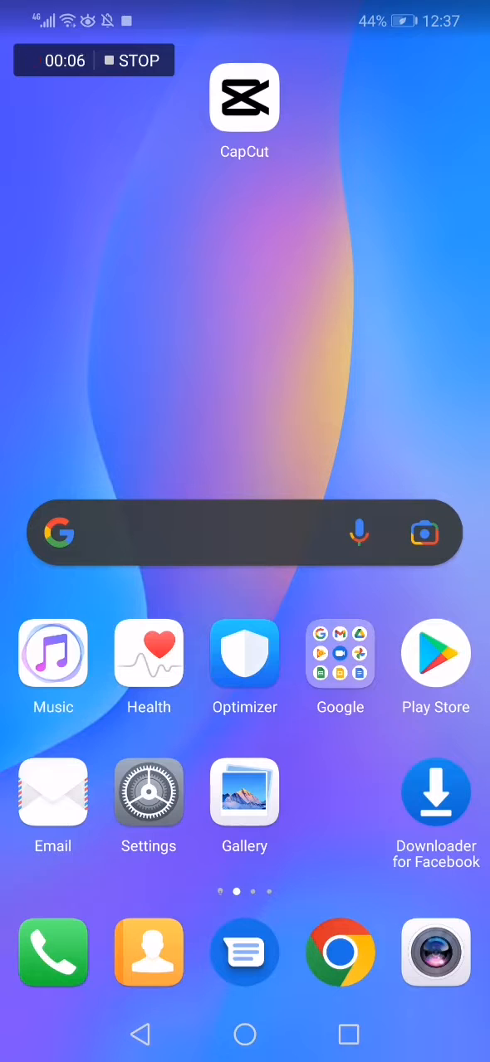
- Launch CapCut and load the workout video project into the editor
left_click(244, 96)
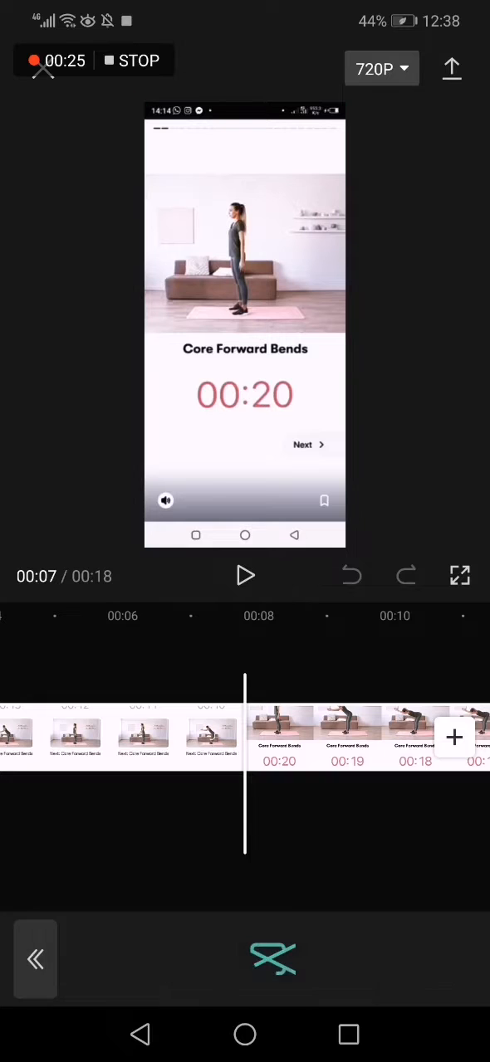
- Apply the Reshape retouch tool to the clip, set Stretch to -2, and select Slim
left_click(272, 960)
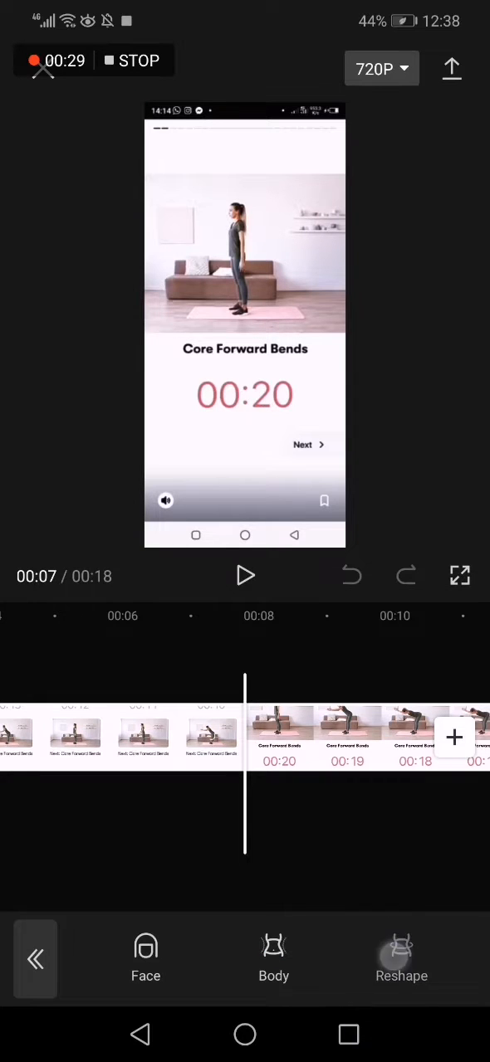
left_click(401, 960)
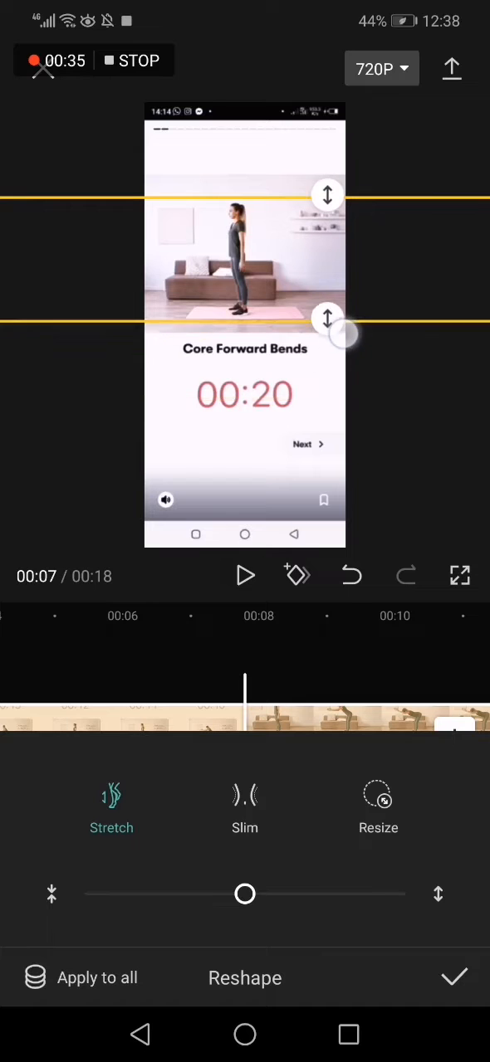
left_click_drag(246, 893, 236, 893)
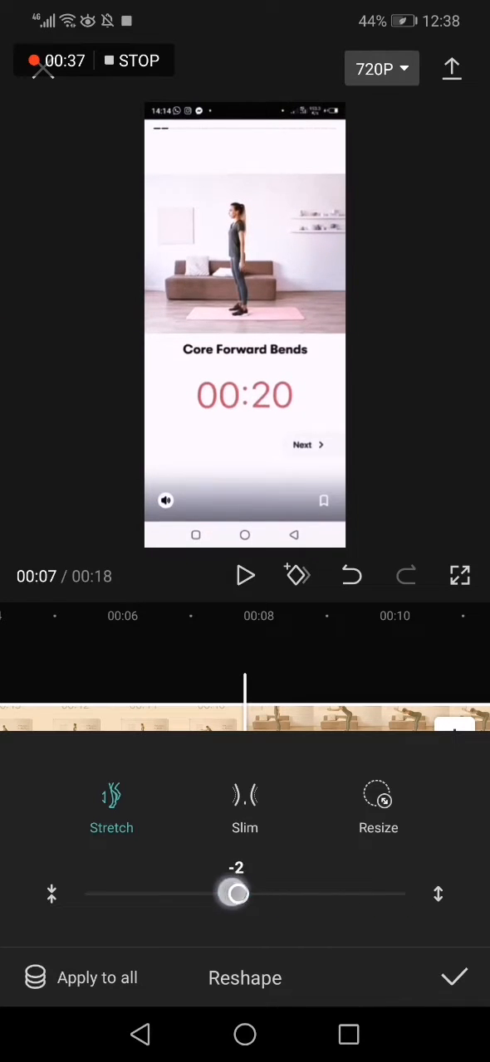
left_click(246, 810)
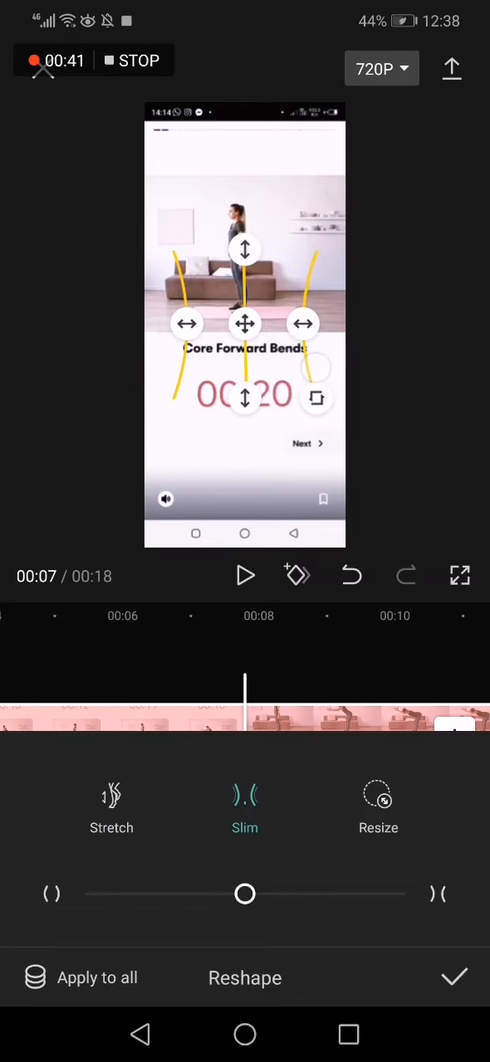
- Try slim amounts 9, 17 and 32 with a widened area, settle on -6, and return to Stretch
left_click_drag(246, 893, 299, 893)
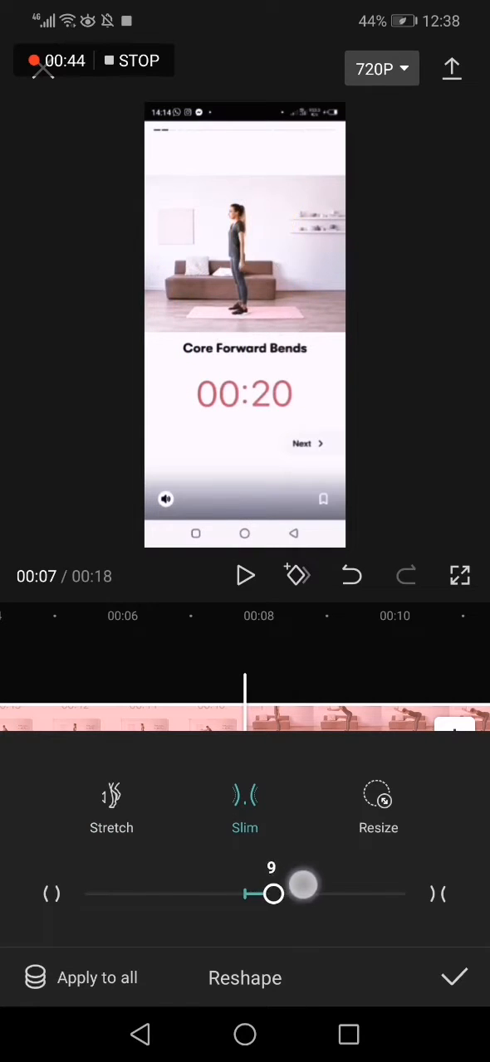
left_click_drag(274, 893, 299, 893)
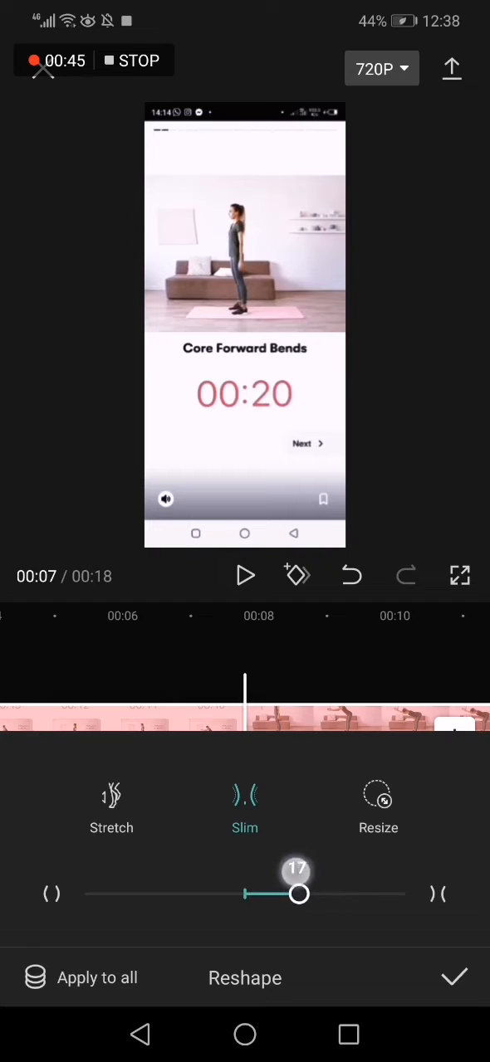
left_click_drag(299, 893, 294, 893)
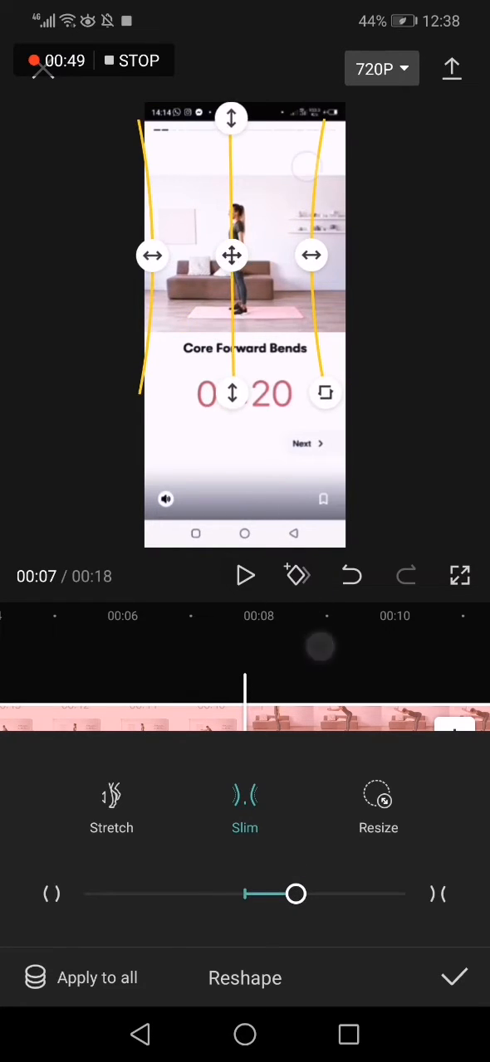
left_click_drag(295, 893, 346, 893)
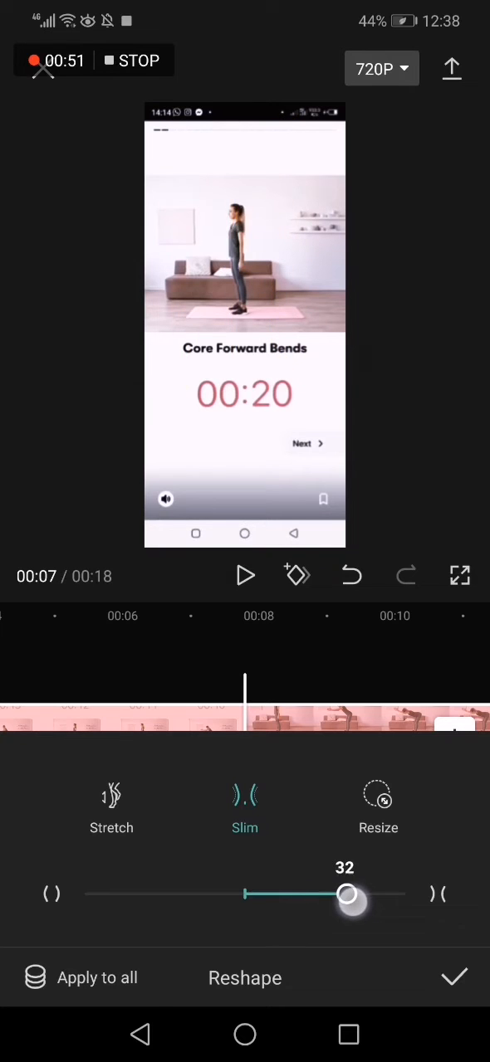
left_click_drag(349, 893, 225, 893)
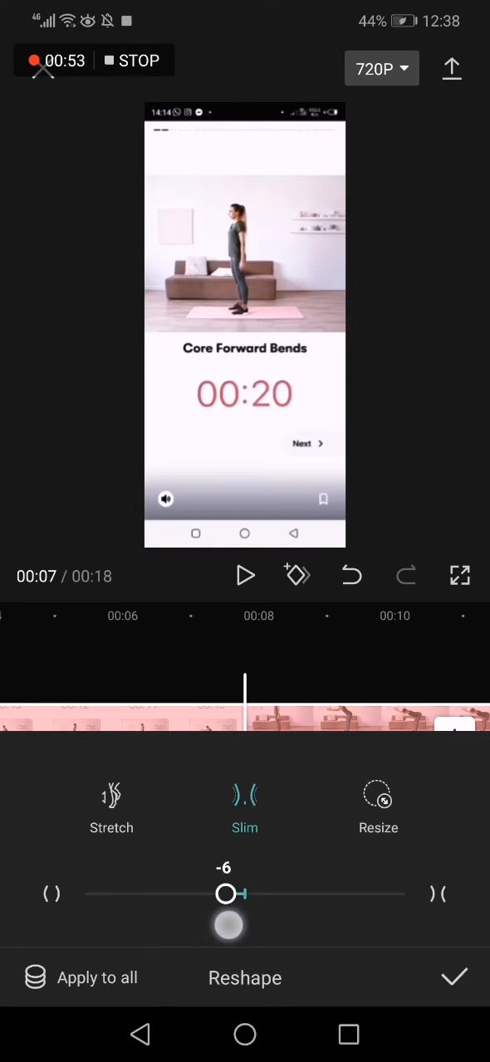
left_click(111, 805)
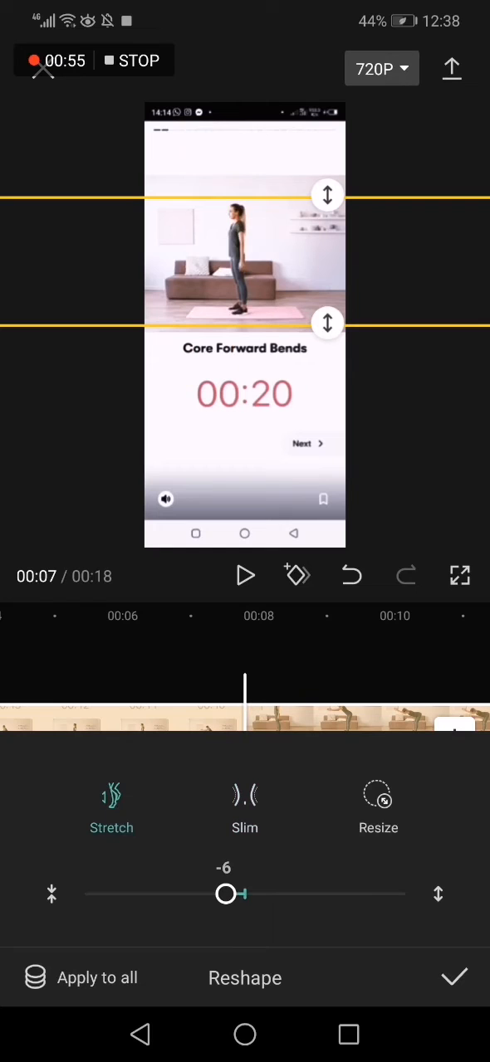
- Move the stretch region lower on the figure, try 17 and 25, and set it to -36
left_click_drag(224, 893, 231, 893)
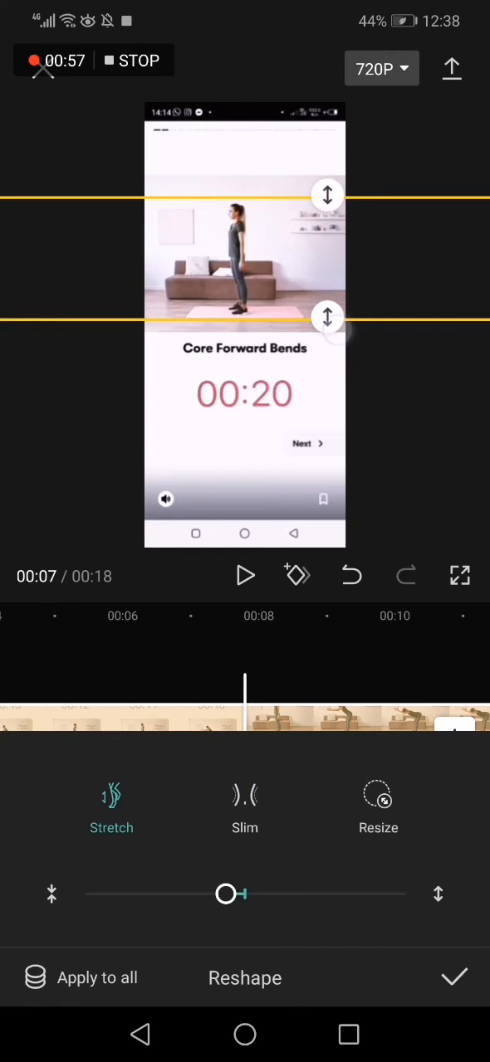
left_click_drag(327, 196, 327, 186)
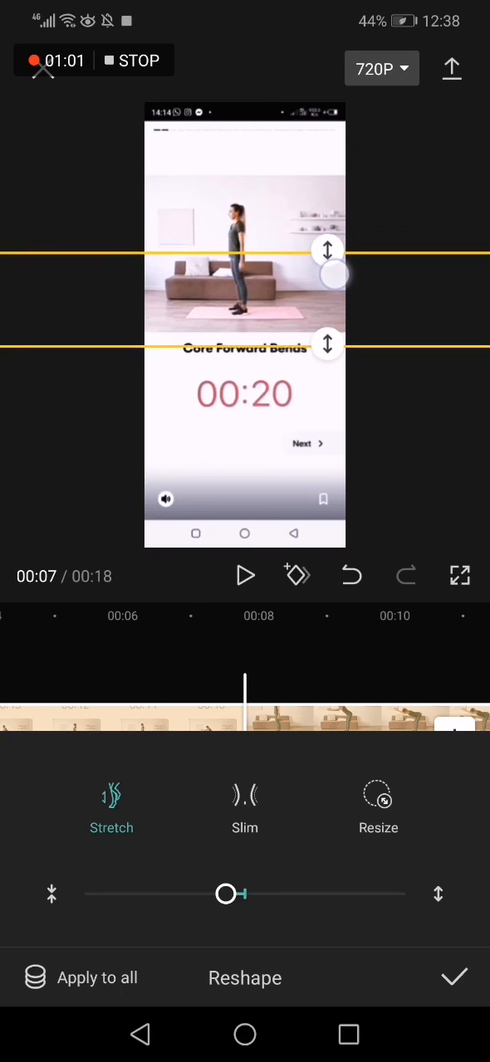
left_click_drag(226, 893, 299, 893)
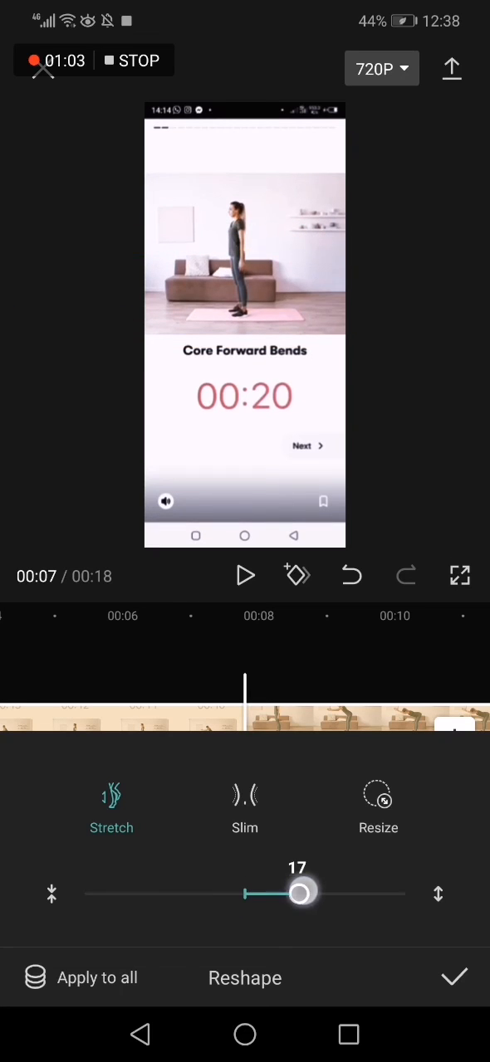
left_click_drag(299, 893, 324, 893)
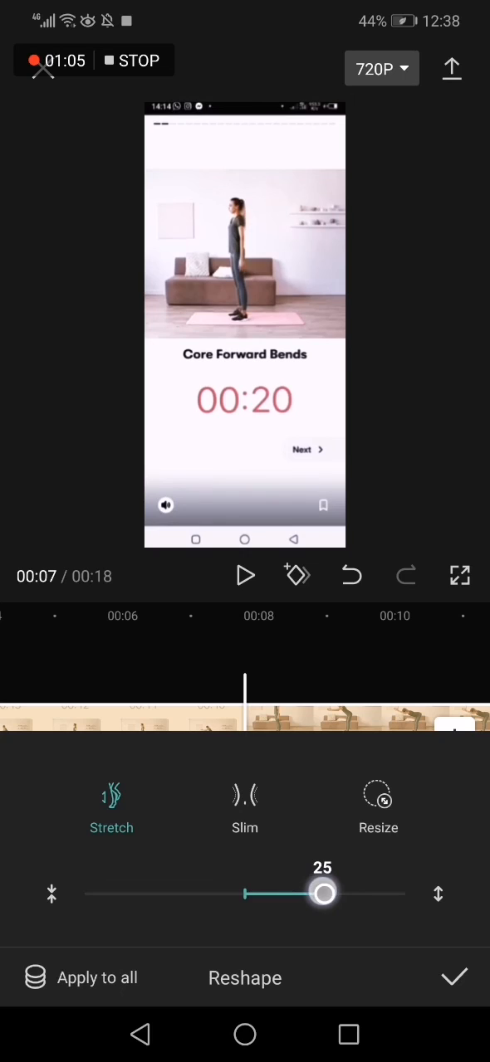
left_click_drag(323, 893, 129, 893)
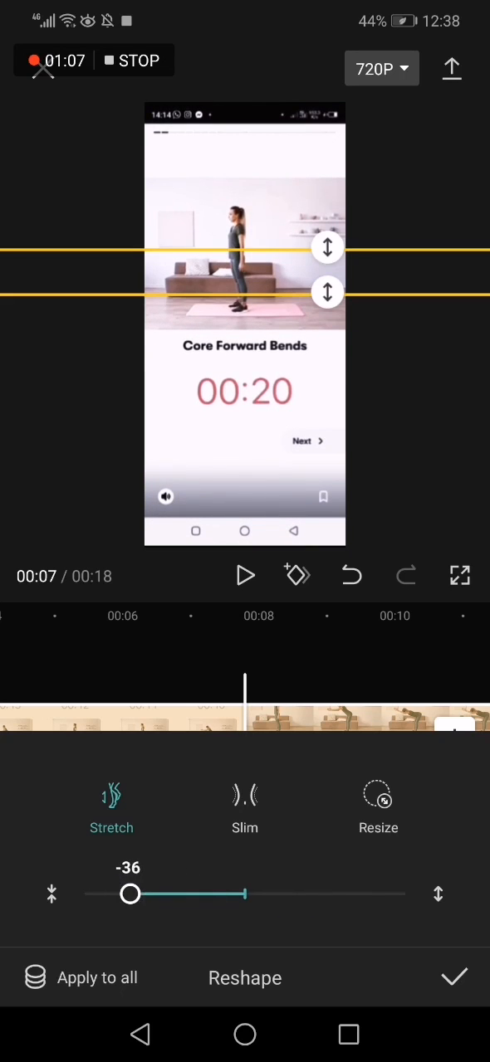